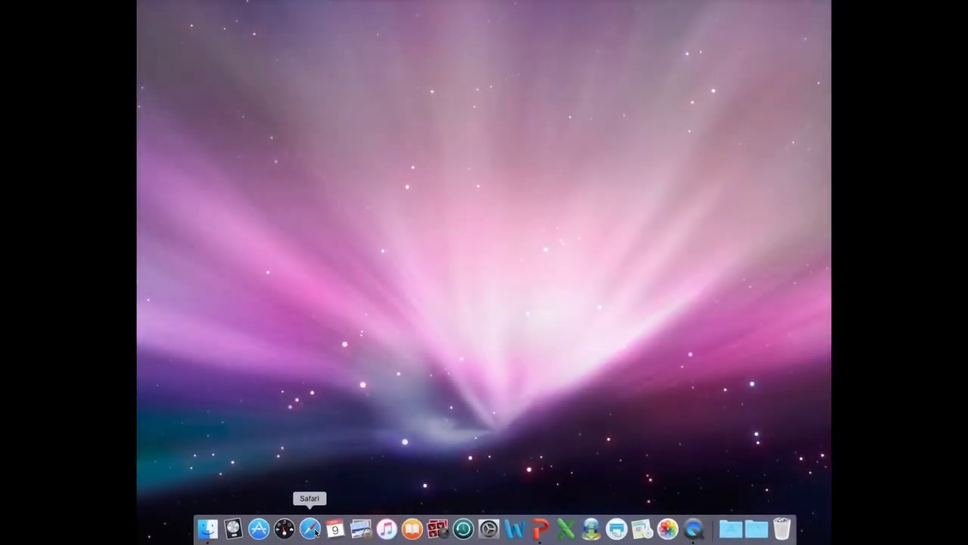
# Launch Safari from the Dock so its Favorites start page appears
pyautogui.click(309, 528)
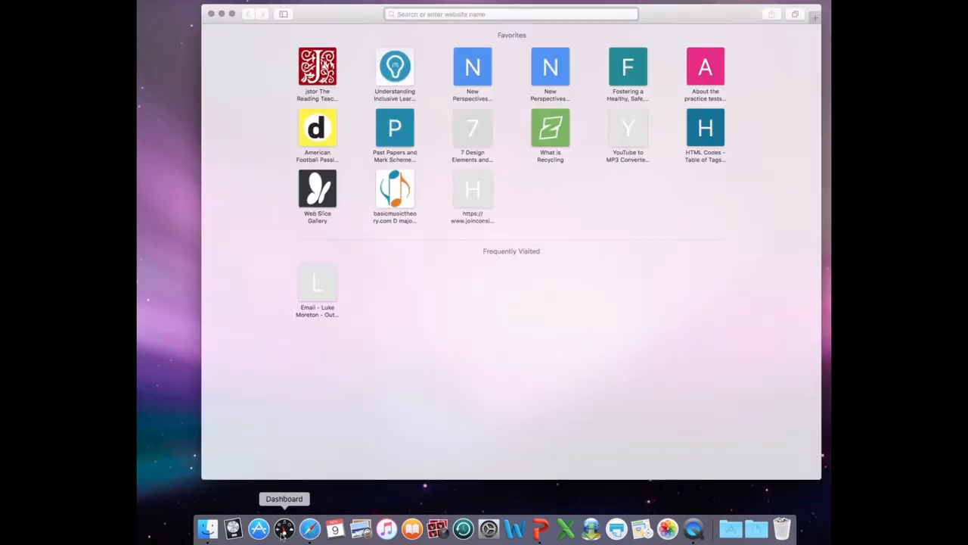
# Search Google for 'astrea academy dearne' and open the school's website from the results
pyautogui.write('astrea academy dearne')
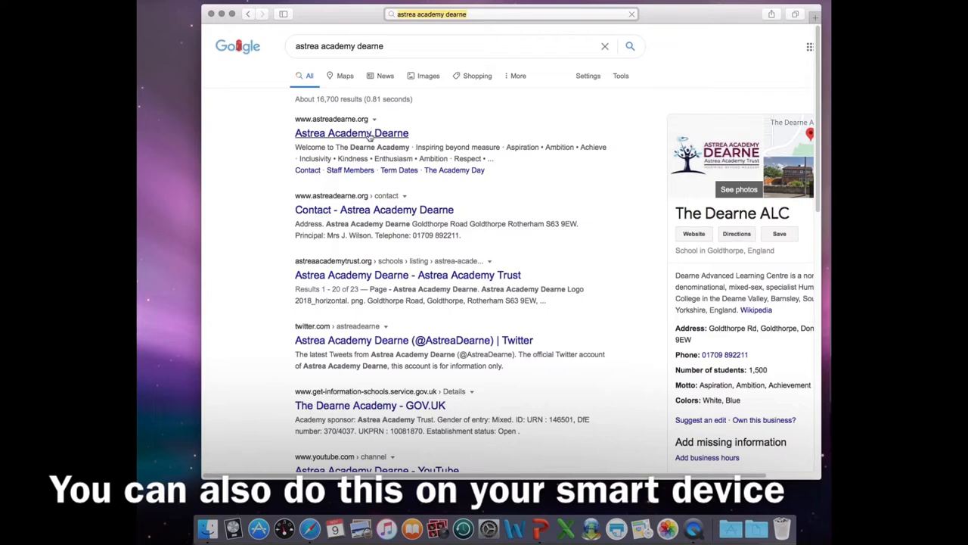
pyautogui.click(351, 133)
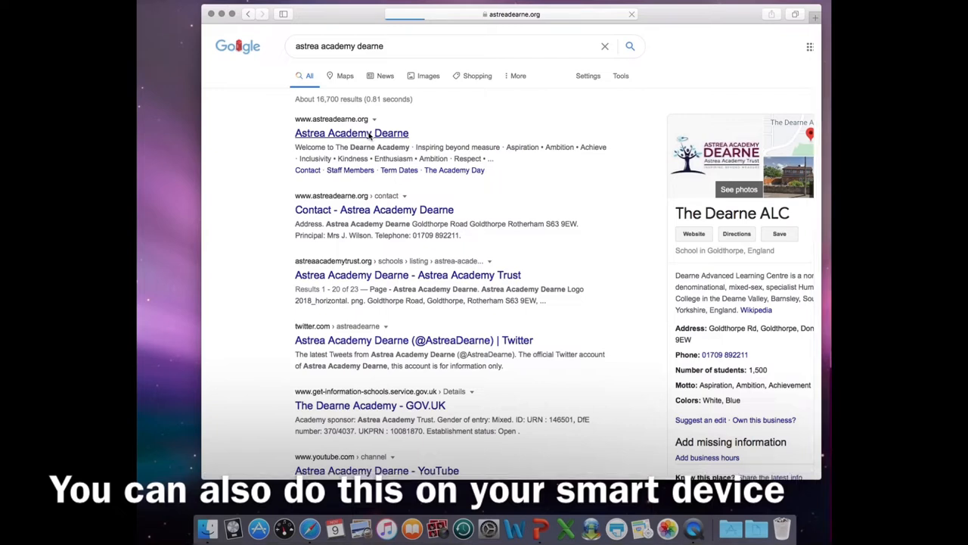
pyautogui.click(351, 134)
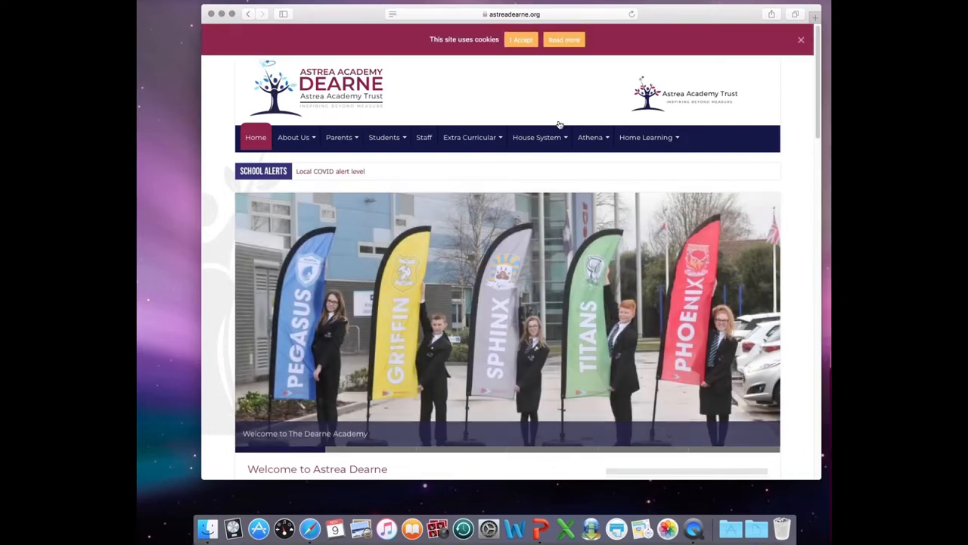
# Use the Students menu's Email Login link to reach the Outlook sign-in page
pyautogui.click(384, 136)
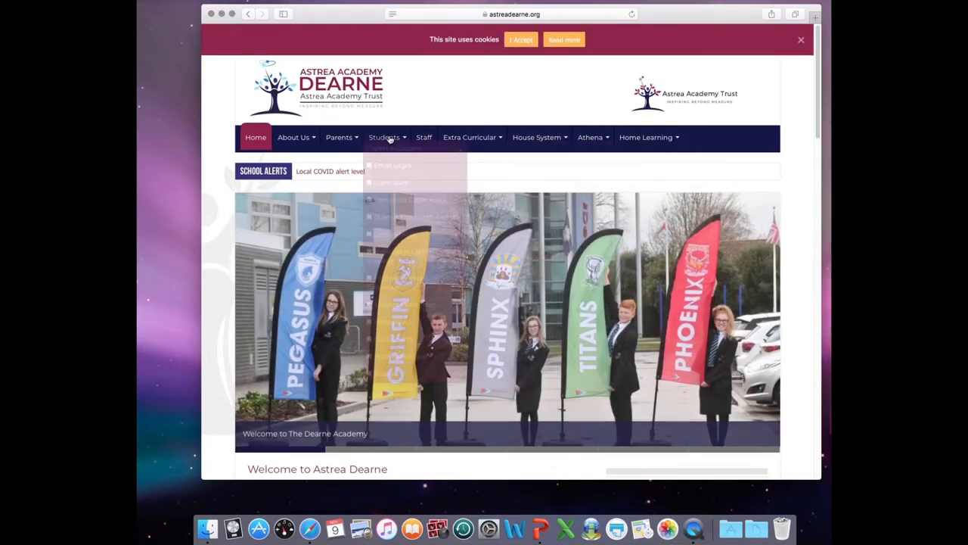
pyautogui.click(384, 136)
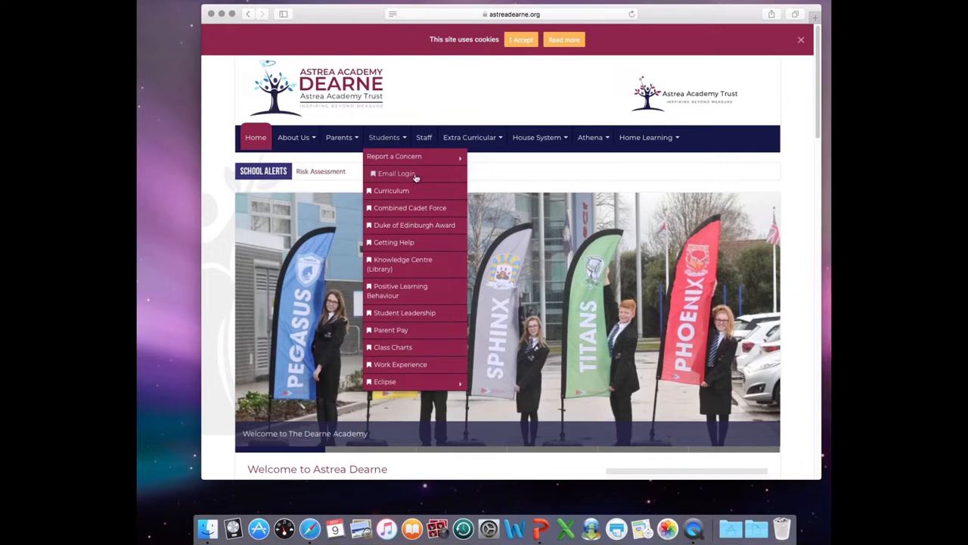
pyautogui.click(397, 173)
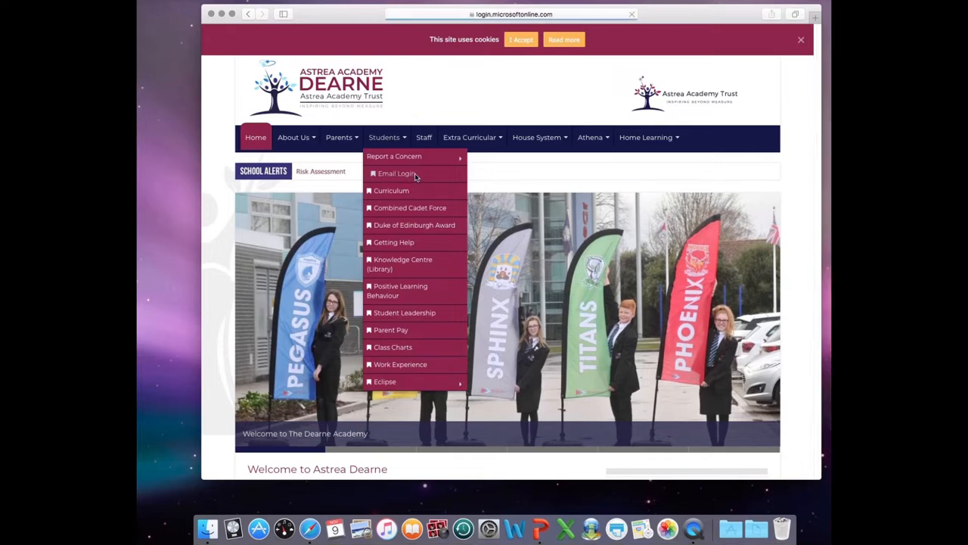
pyautogui.click(396, 172)
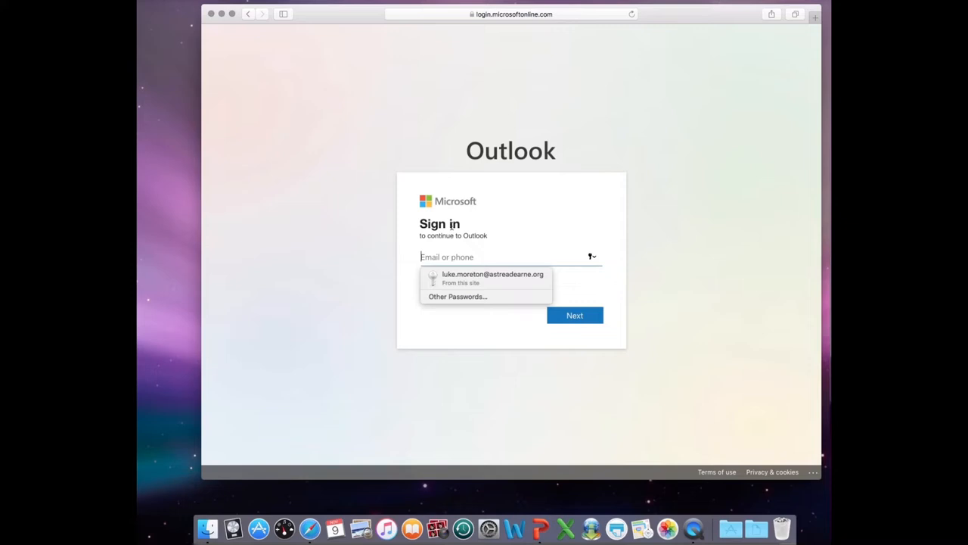
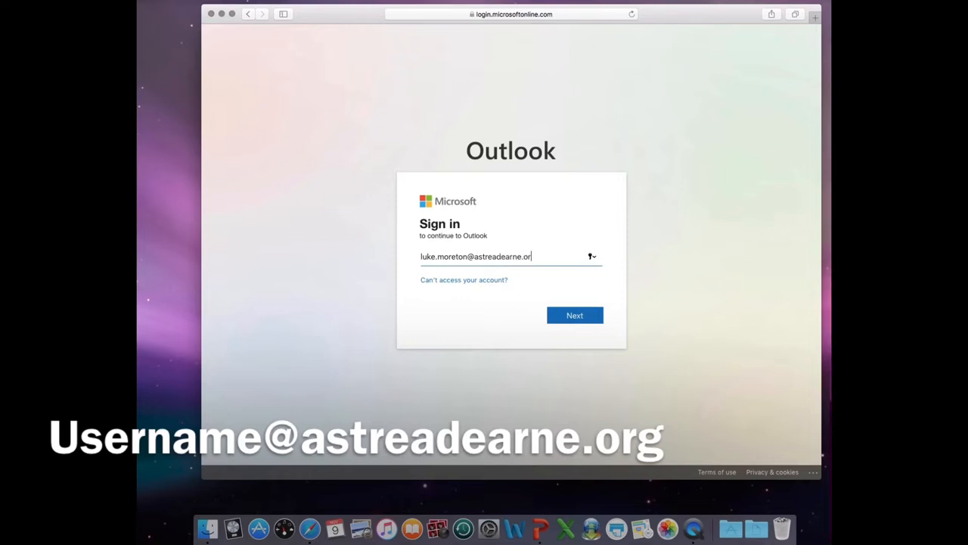
# Sign in with the school email and password, answering No to 'Stay signed in?'
pyautogui.click(575, 314)
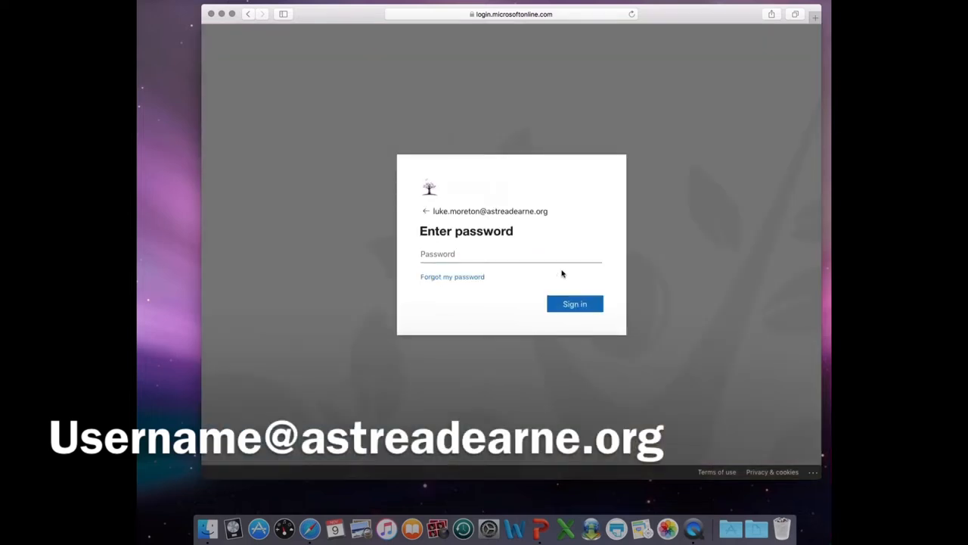
pyautogui.click(500, 254)
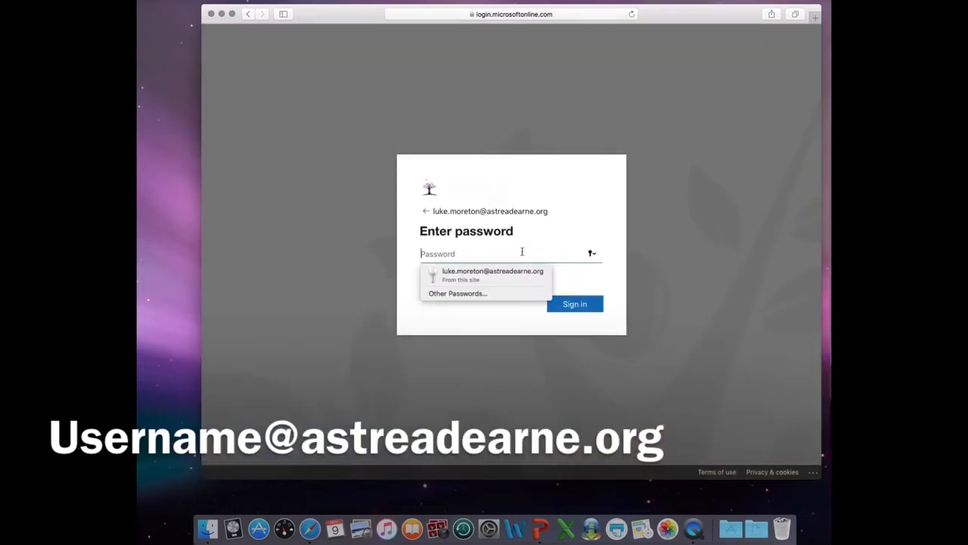
pyautogui.write('•••••')
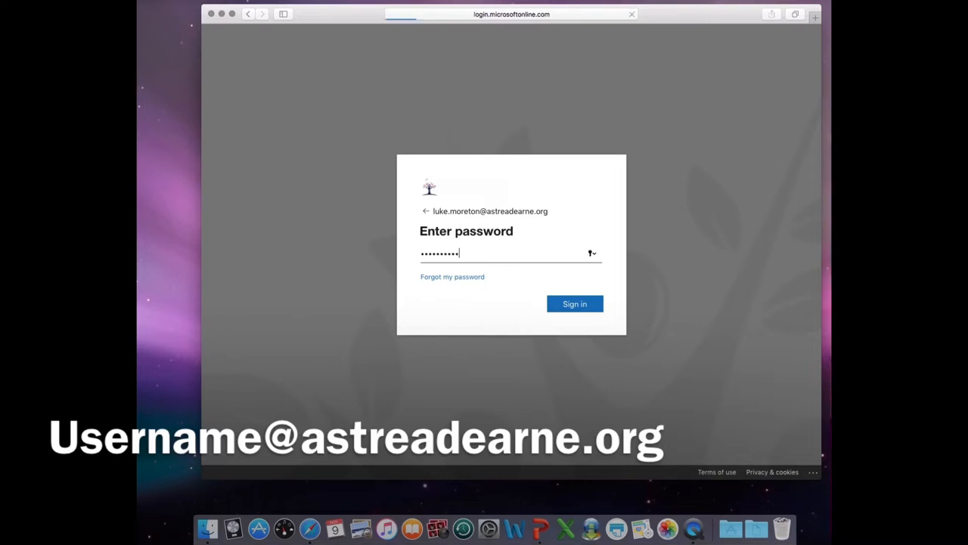
pyautogui.click(575, 302)
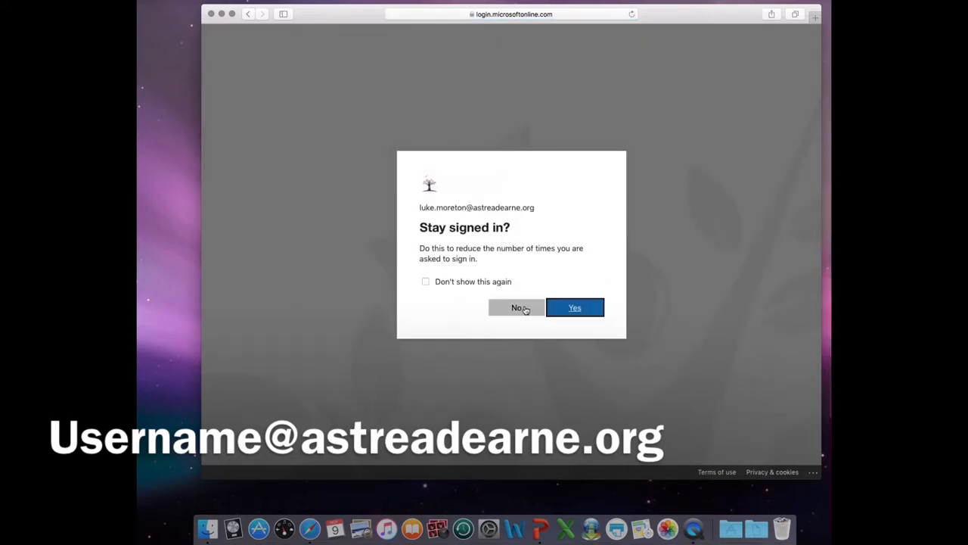
pyautogui.click(575, 307)
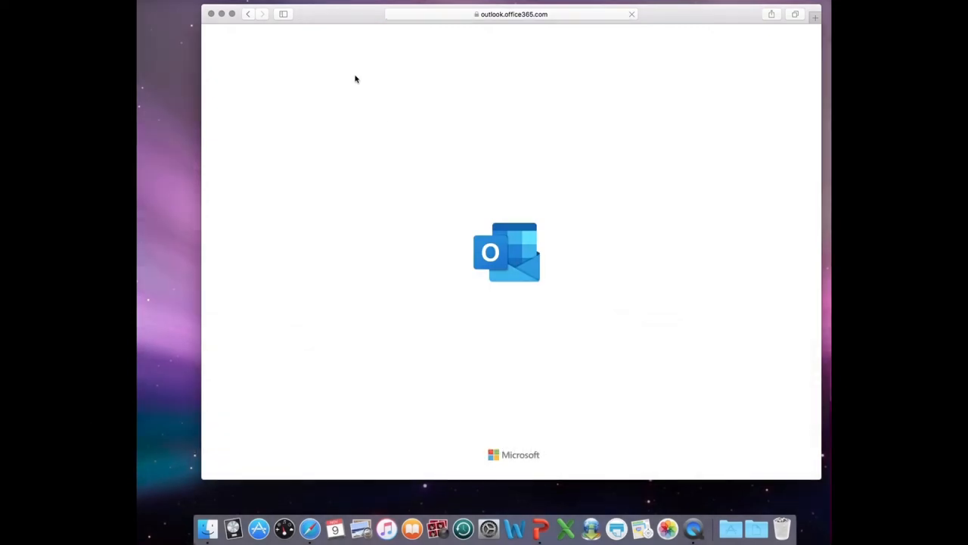
pyautogui.moveTo(245, 49)
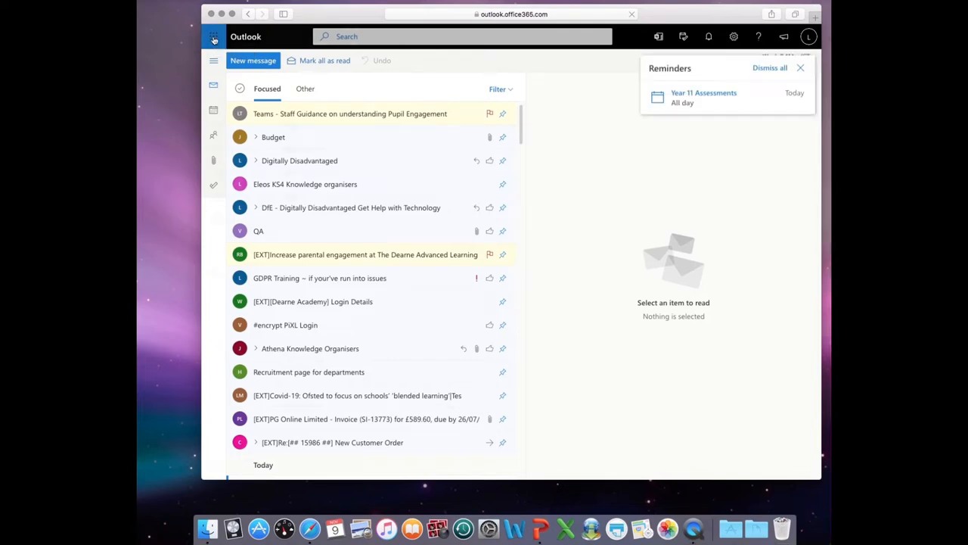
# Bring up the Office 365 app launcher once the school inbox has loaded
pyautogui.click(215, 37)
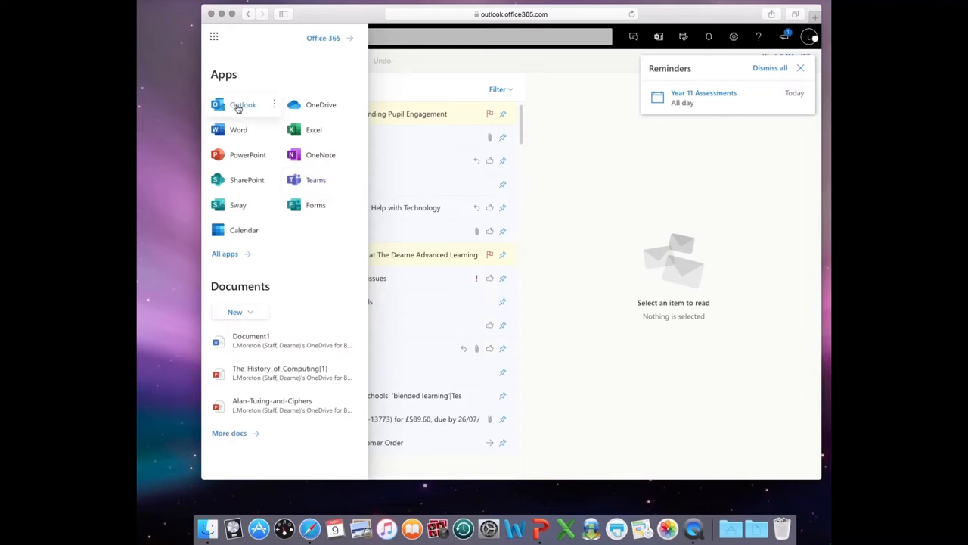
pyautogui.moveTo(316, 185)
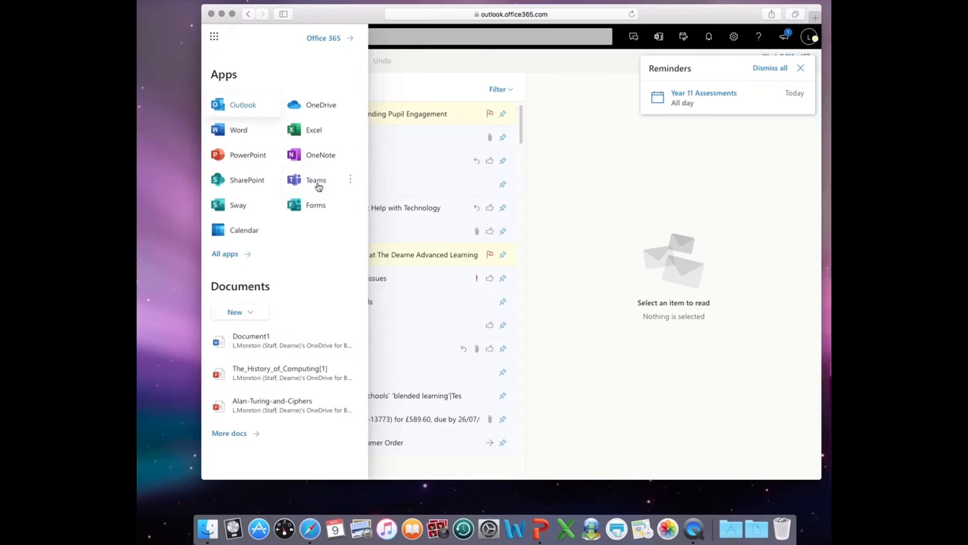
pyautogui.moveTo(244, 230)
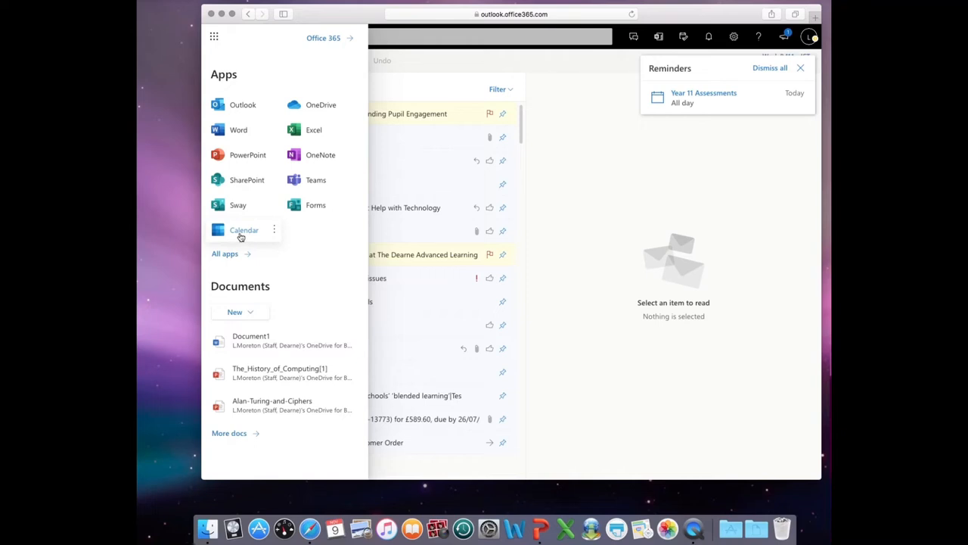
pyautogui.moveTo(315, 180)
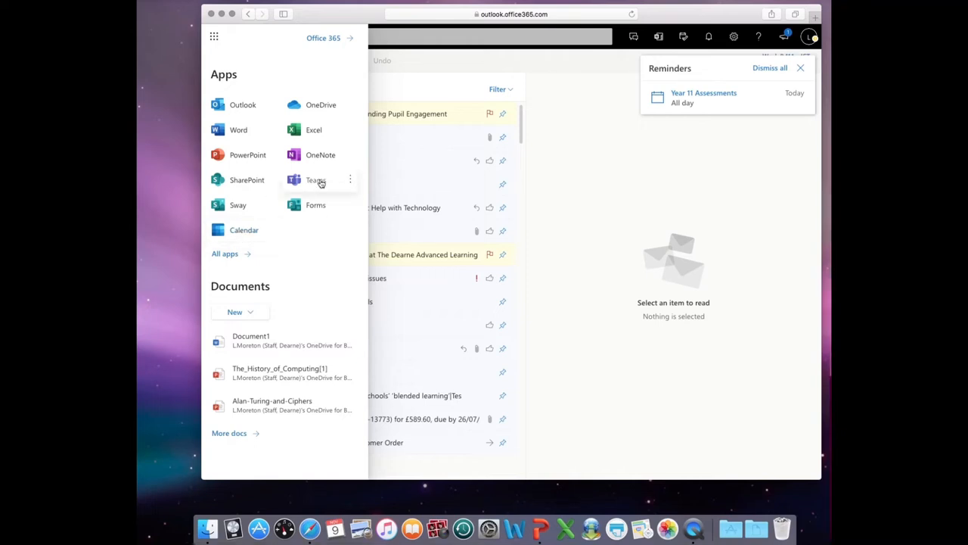
pyautogui.moveTo(243, 230)
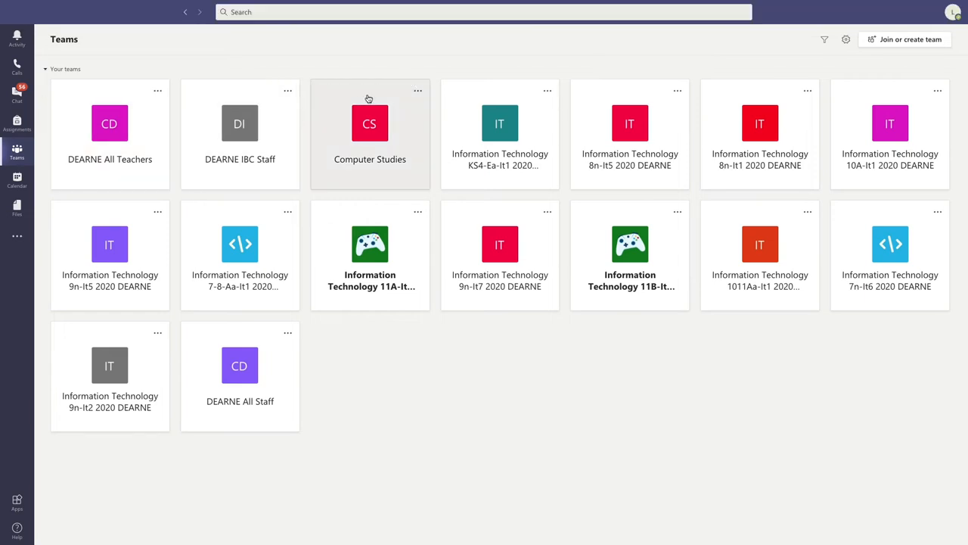
pyautogui.moveTo(454, 210)
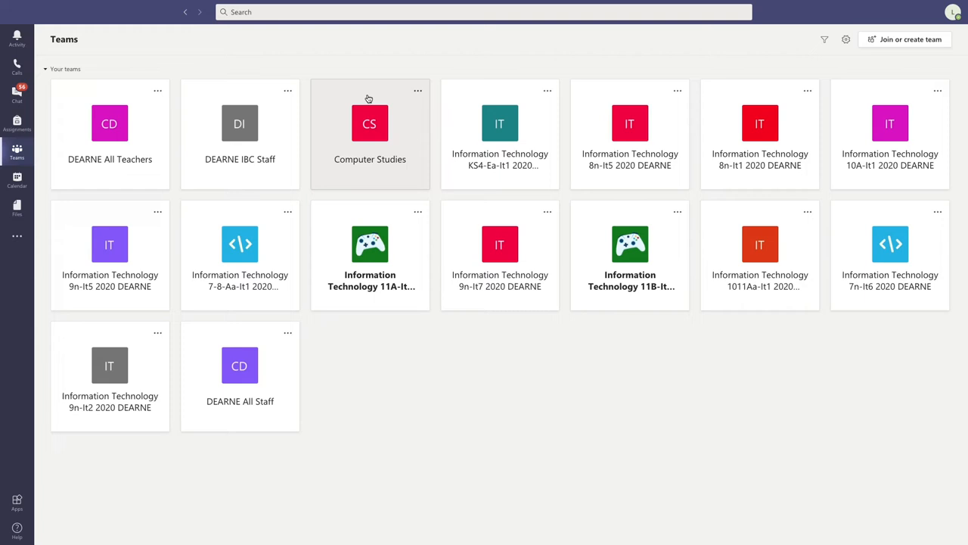
pyautogui.moveTo(408, 242)
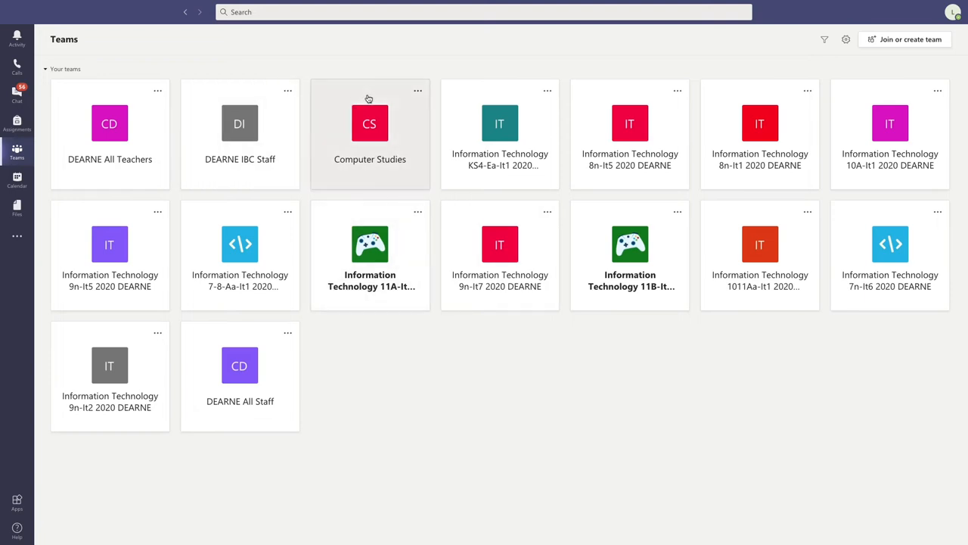
pyautogui.moveTo(409, 242)
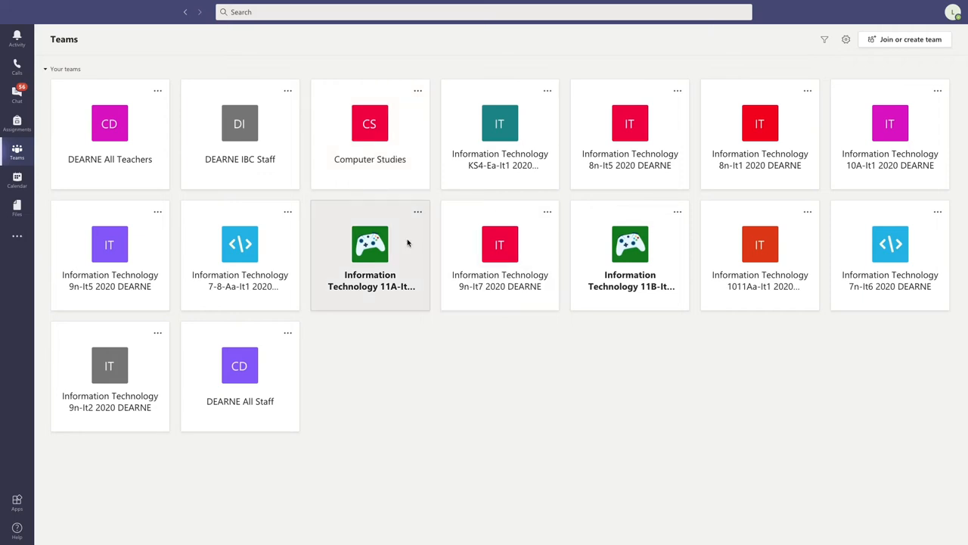
# Enter the Information Technology 11A team to see its General channel's ICT sessions
pyautogui.click(369, 249)
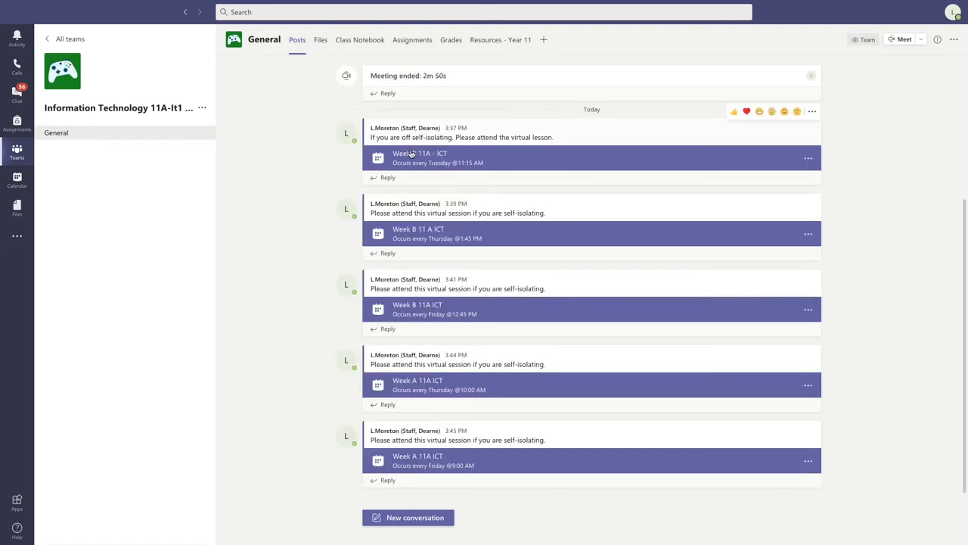
pyautogui.moveTo(412, 154)
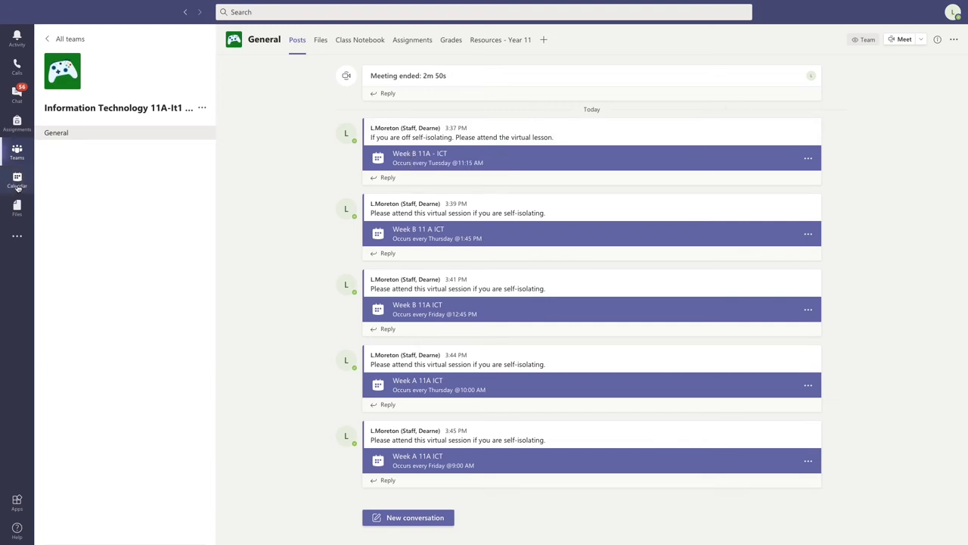
# Go to the Teams calendar and select Tuesday morning's Week B 11A - ICT meeting
pyautogui.click(17, 180)
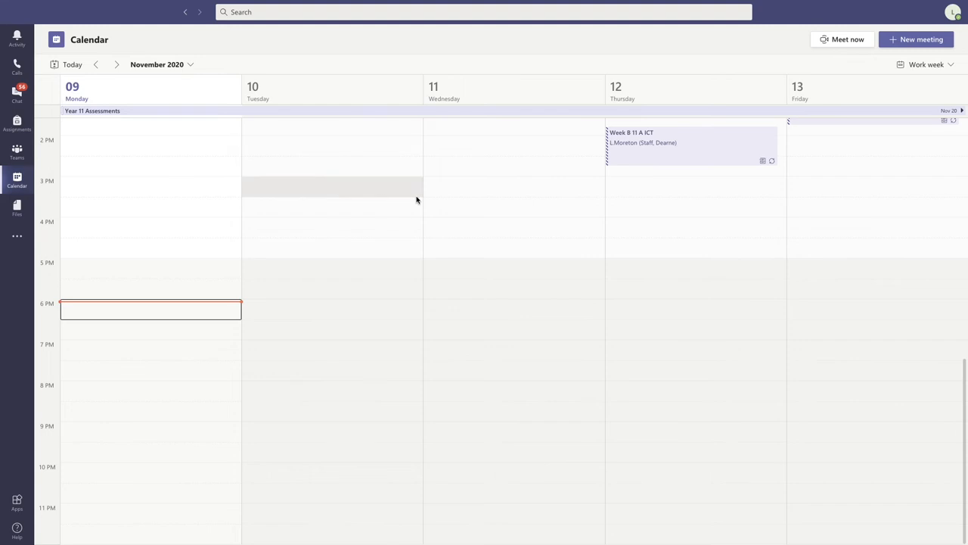
pyautogui.scroll(3)
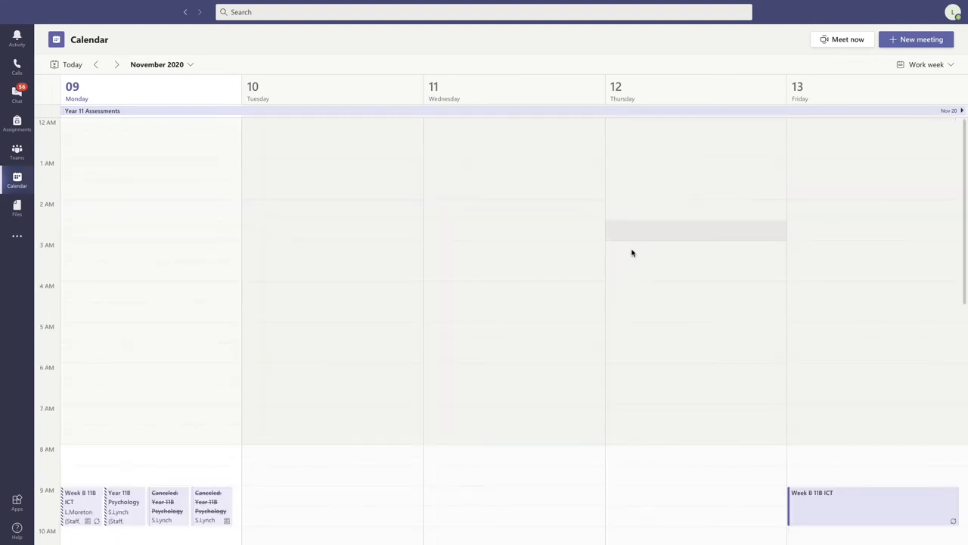
pyautogui.scroll(-3)
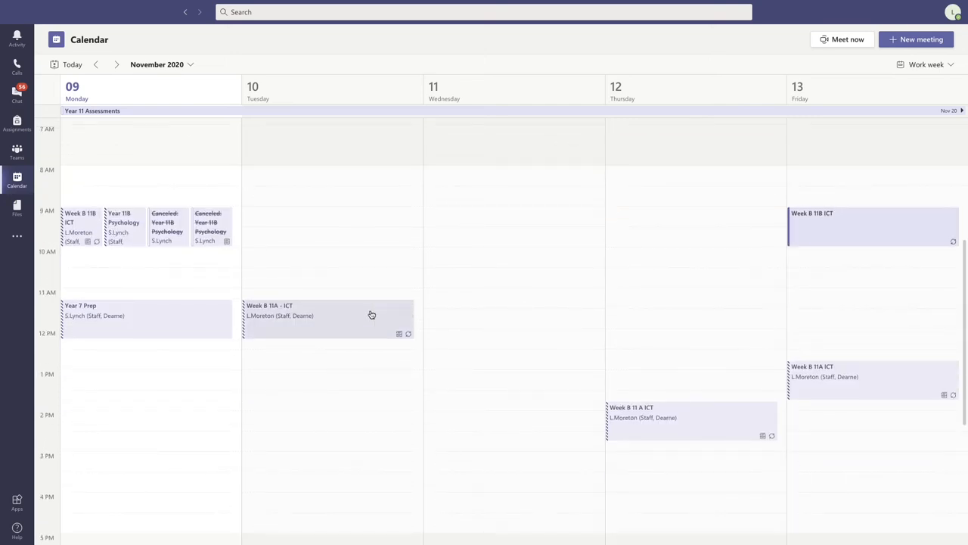
pyautogui.click(327, 316)
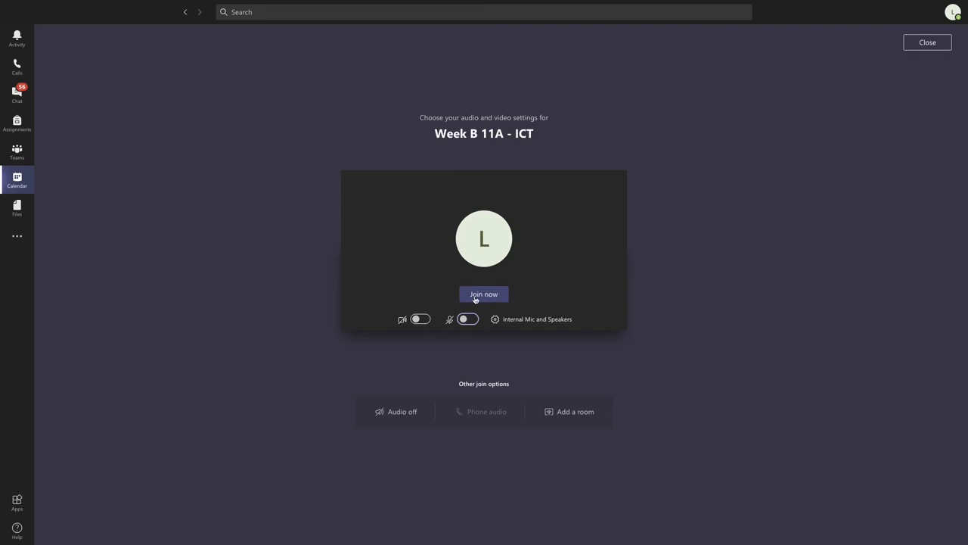
pyautogui.moveTo(487, 299)
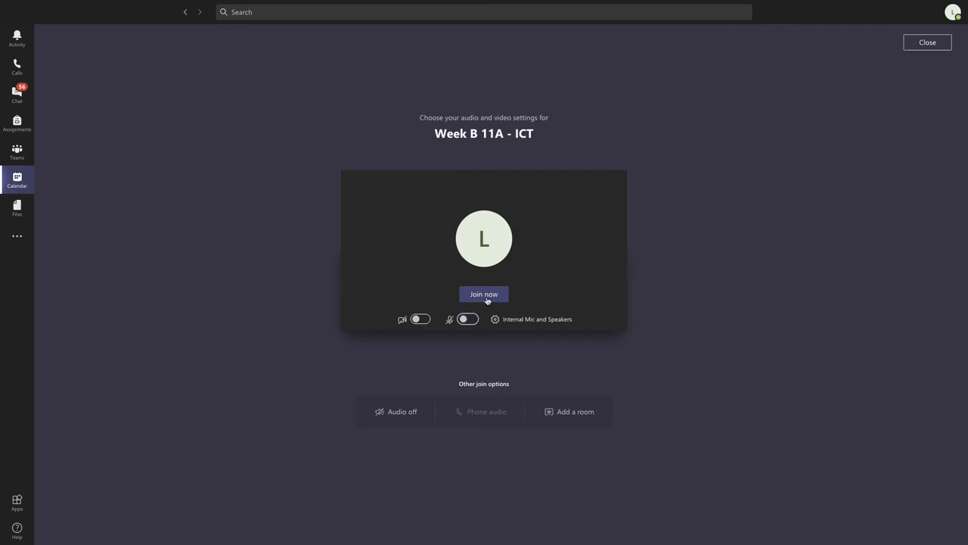